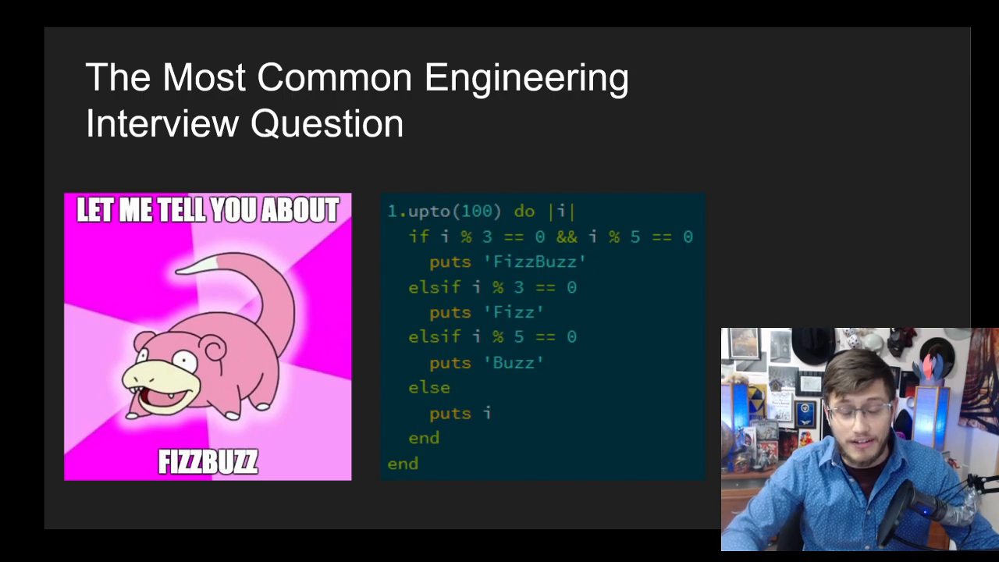
Advance from the FizzBuzz interview-question slide to slide 12, the grid diagram with 30-degree arrows
key(Right)
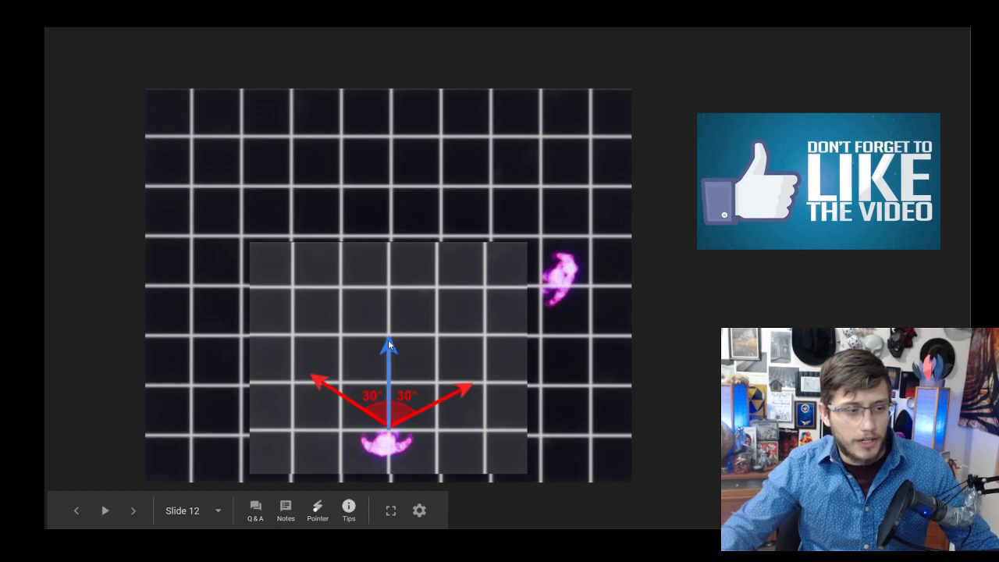
mouse_move(383, 383)
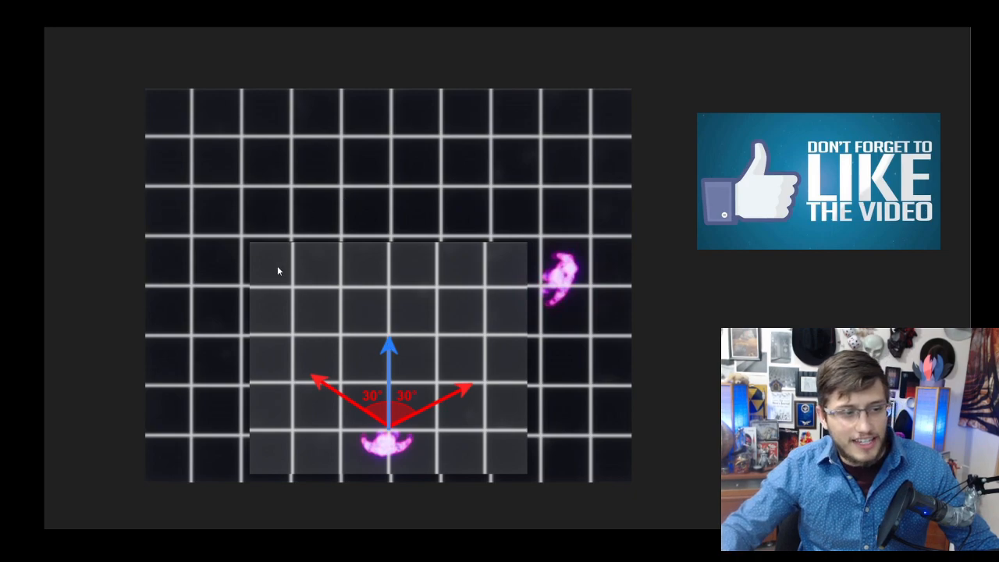
mouse_move(559, 285)
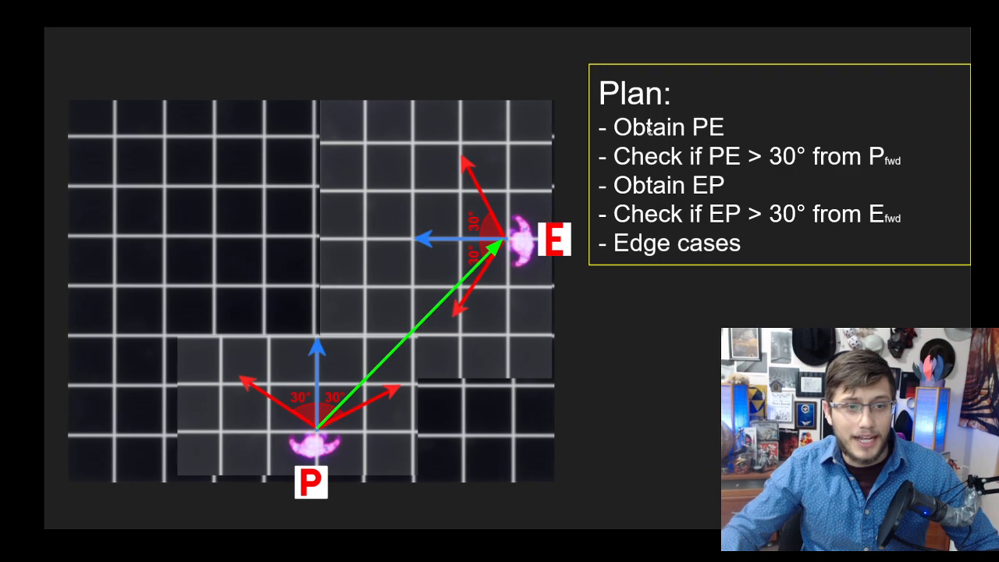
mouse_move(439, 334)
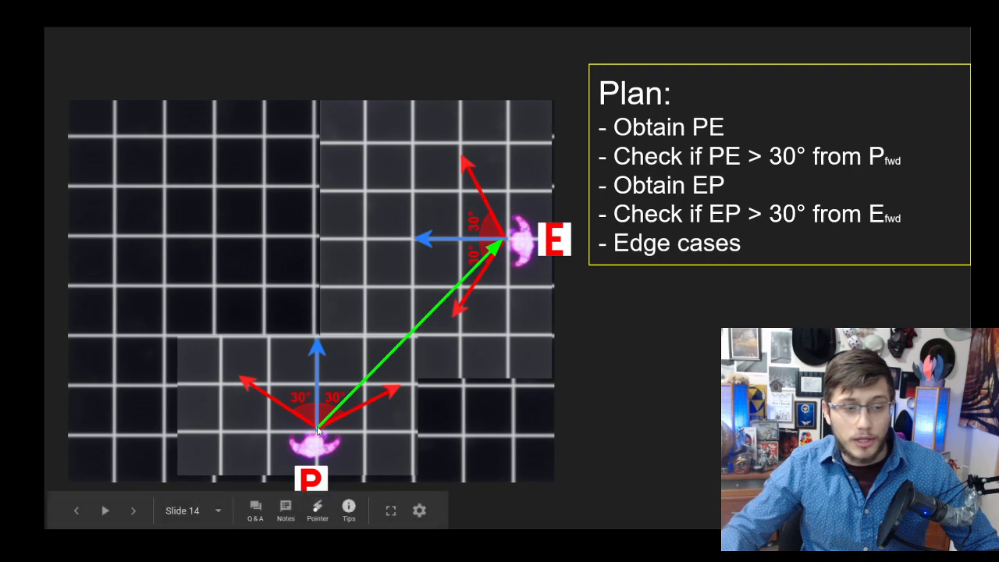
mouse_move(549, 216)
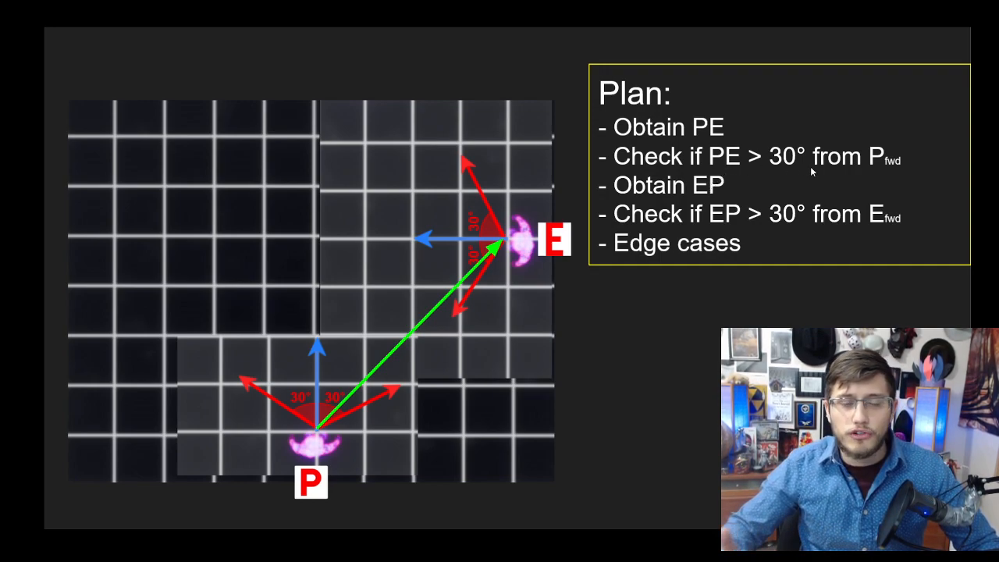
mouse_move(400, 407)
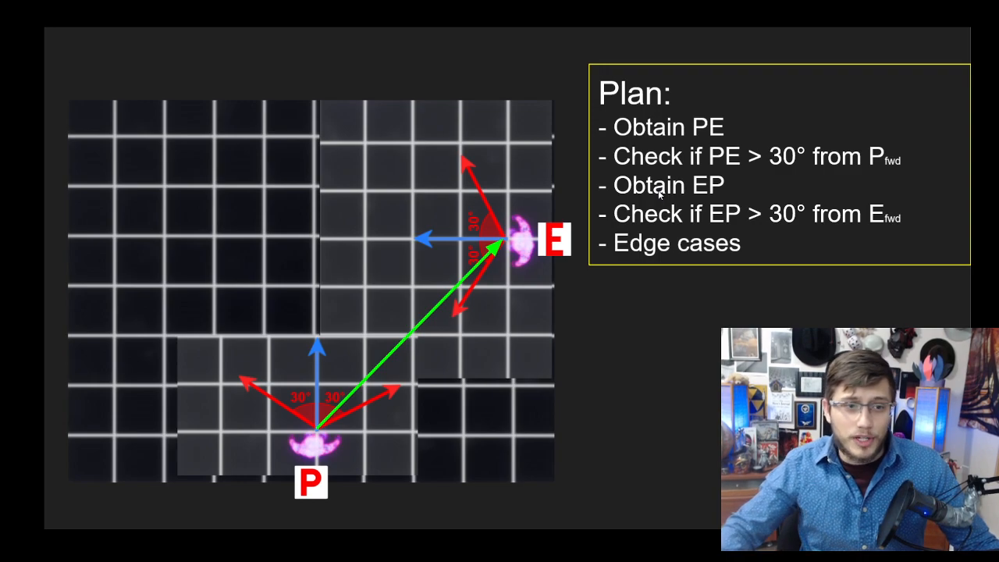
mouse_move(380, 412)
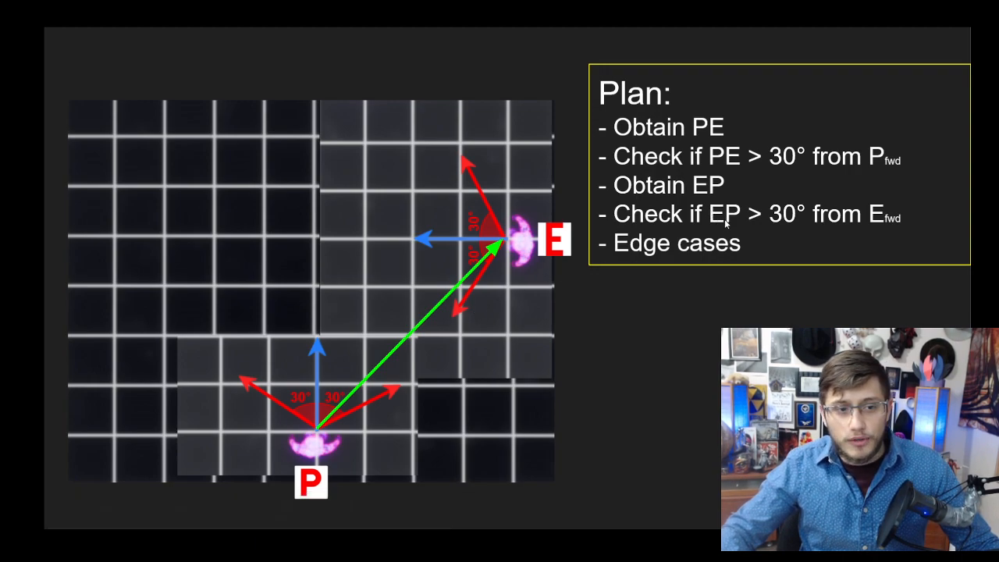
mouse_move(784, 222)
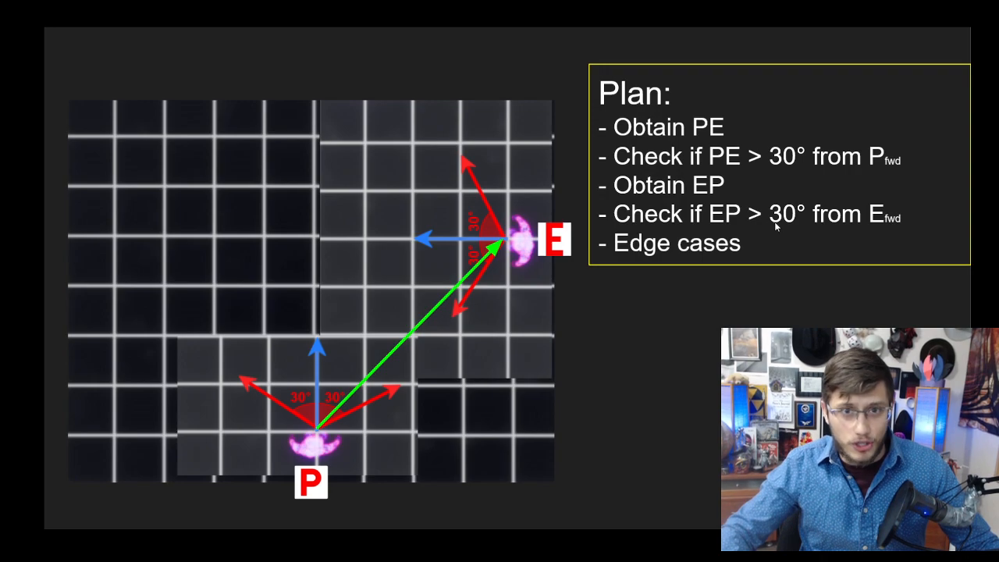
mouse_move(426, 240)
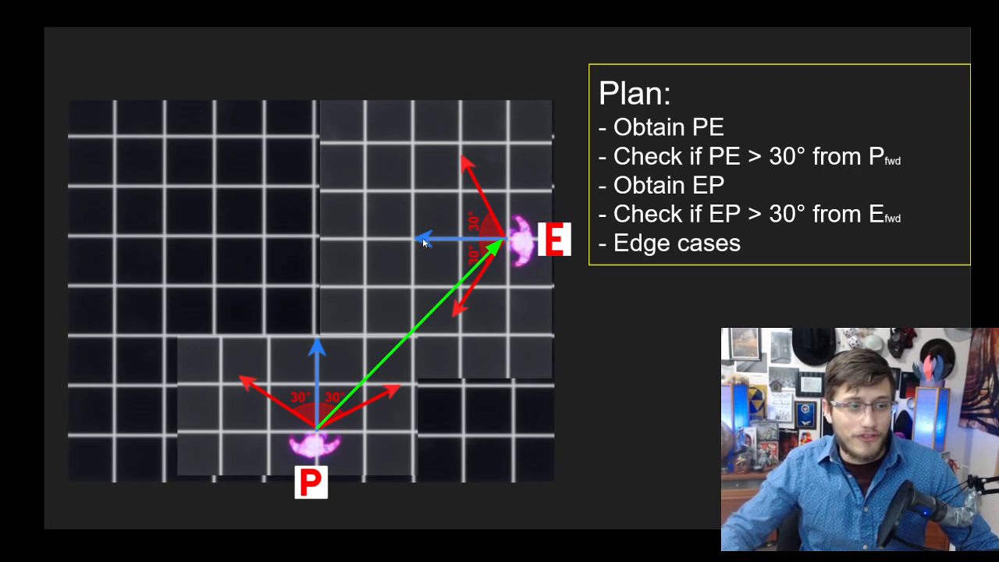
mouse_move(416, 246)
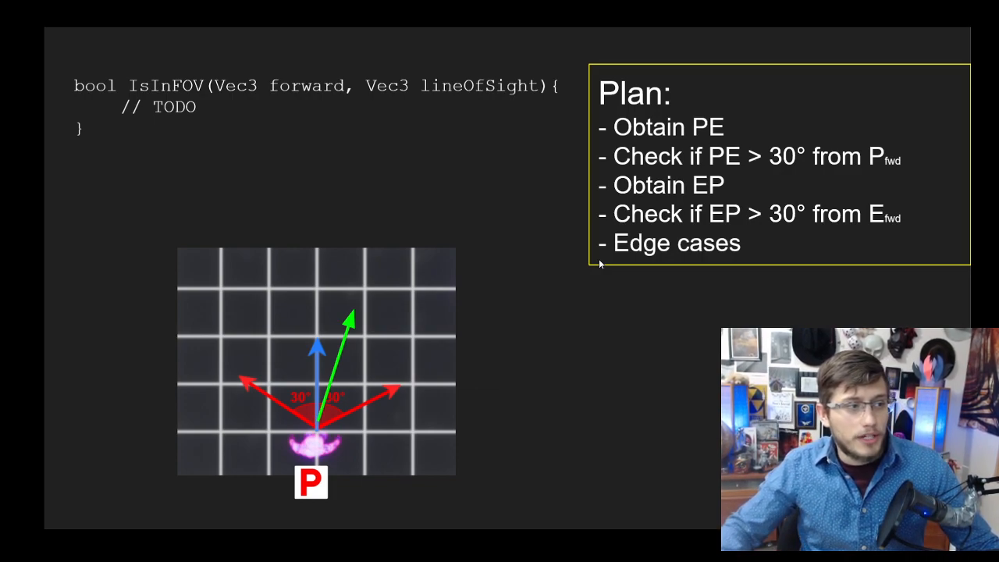
mouse_move(679, 221)
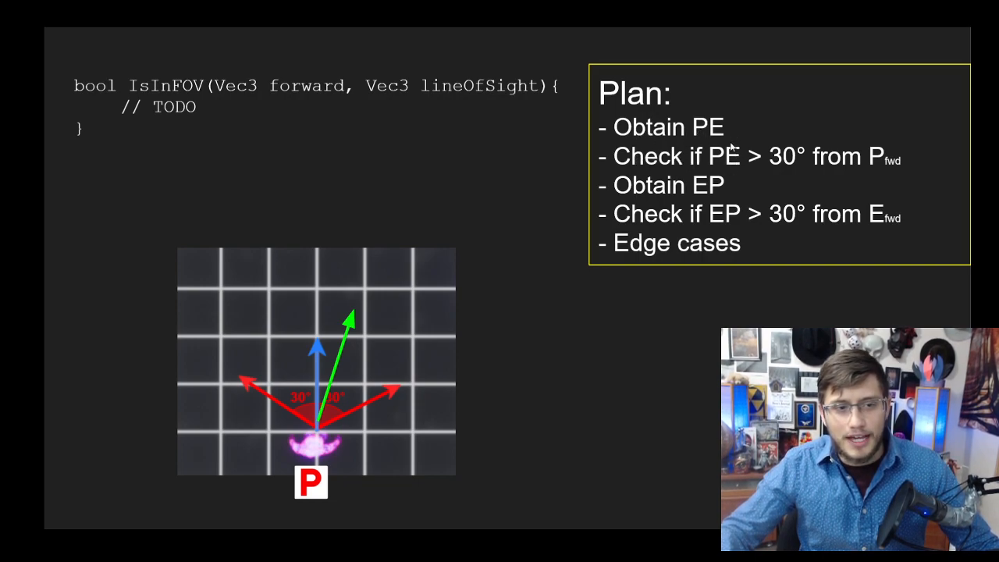
mouse_move(800, 163)
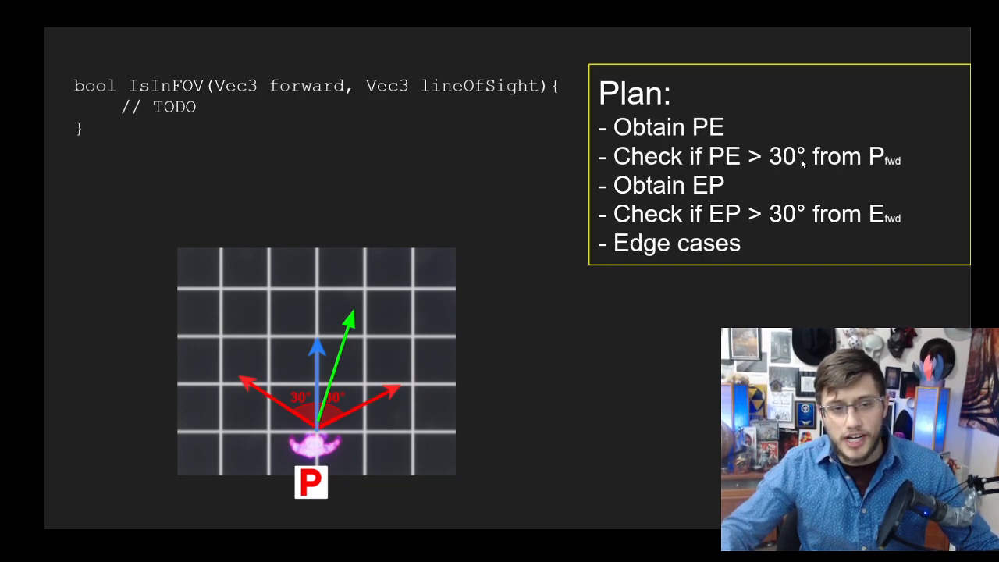
mouse_move(869, 161)
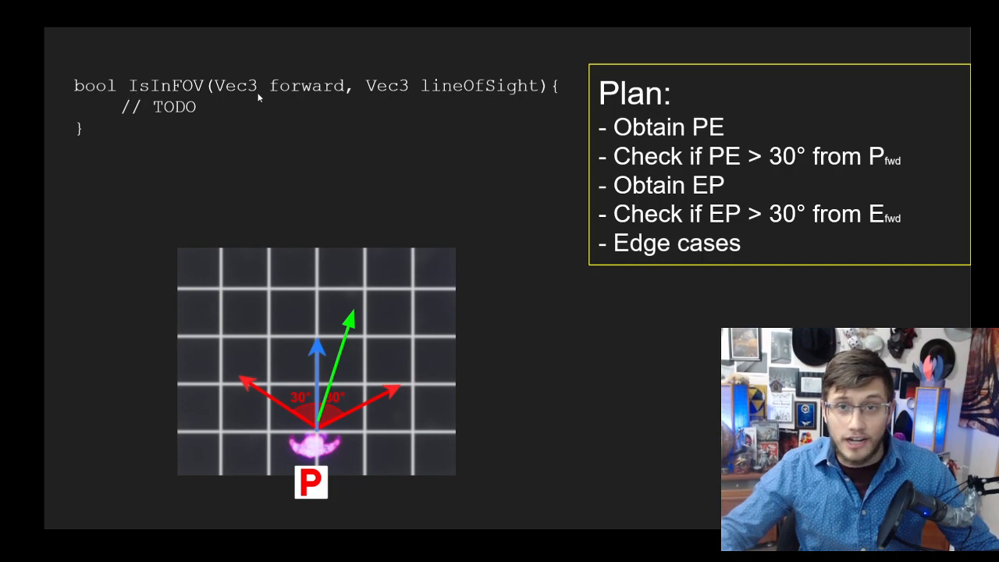
mouse_move(318, 97)
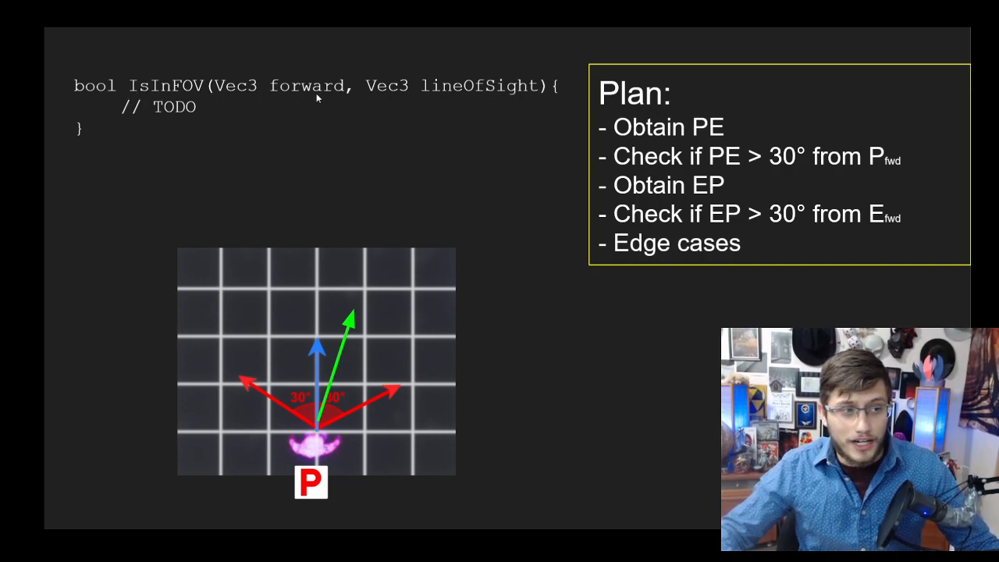
mouse_move(326, 115)
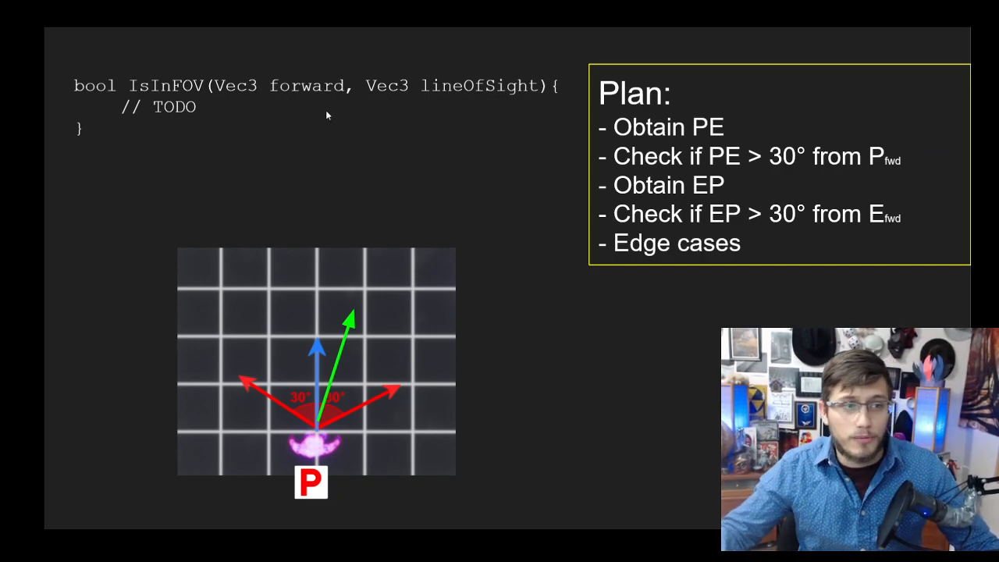
mouse_move(898, 310)
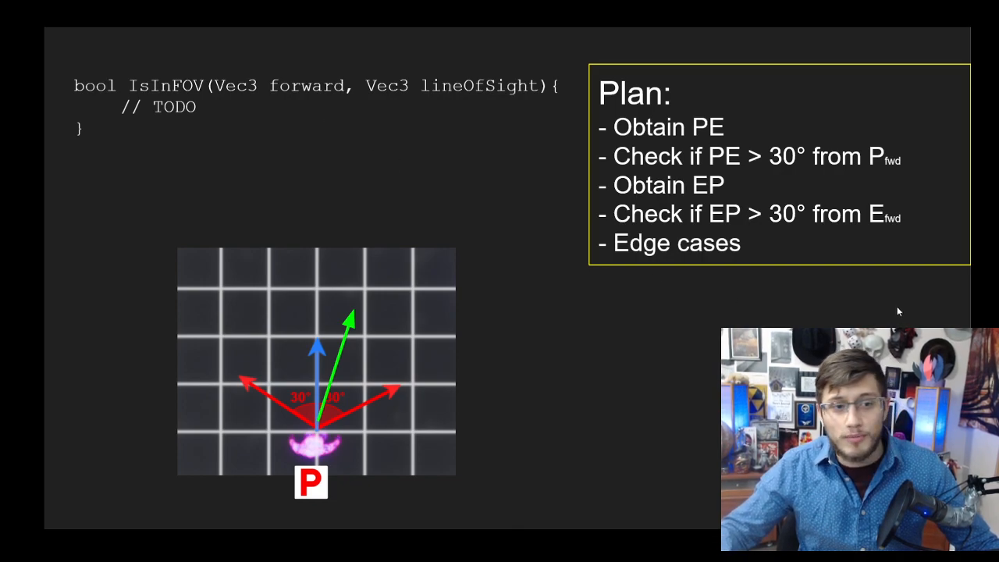
mouse_move(621, 261)
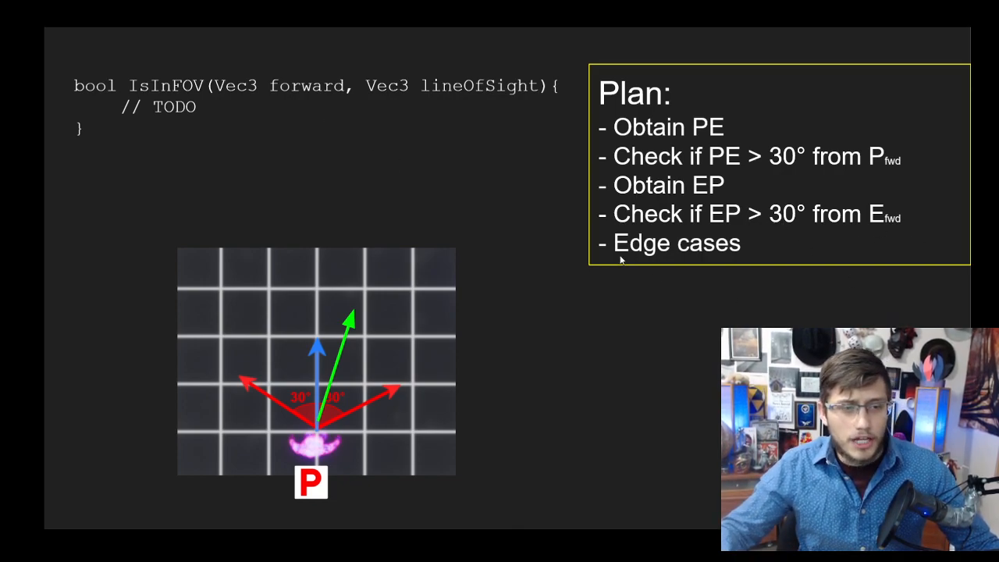
mouse_move(208, 107)
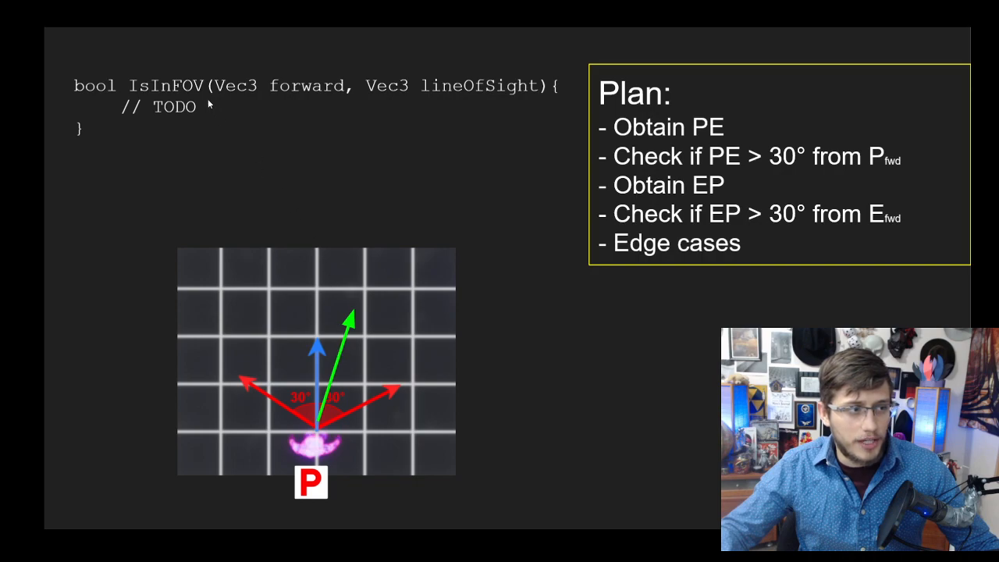
mouse_move(147, 90)
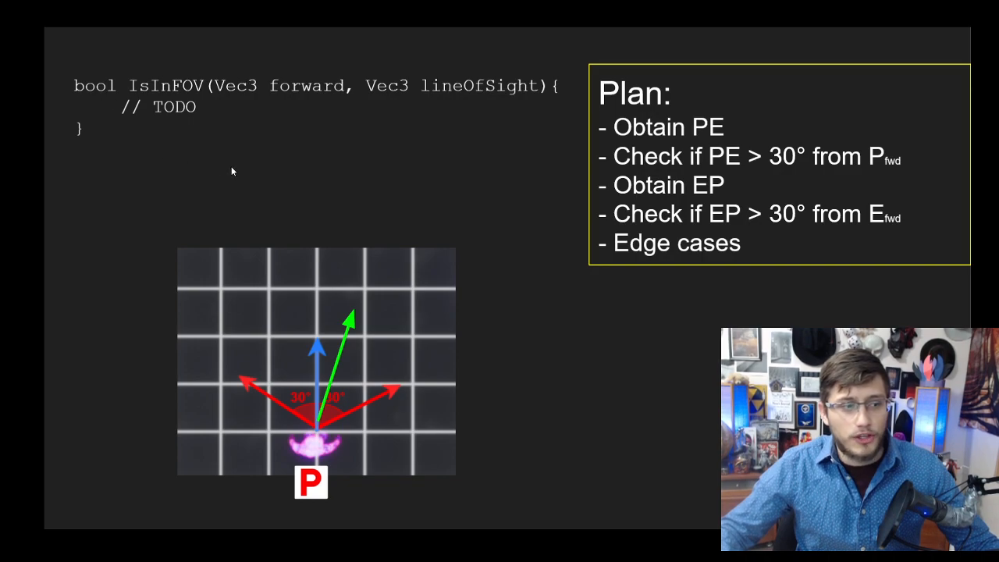
mouse_move(242, 178)
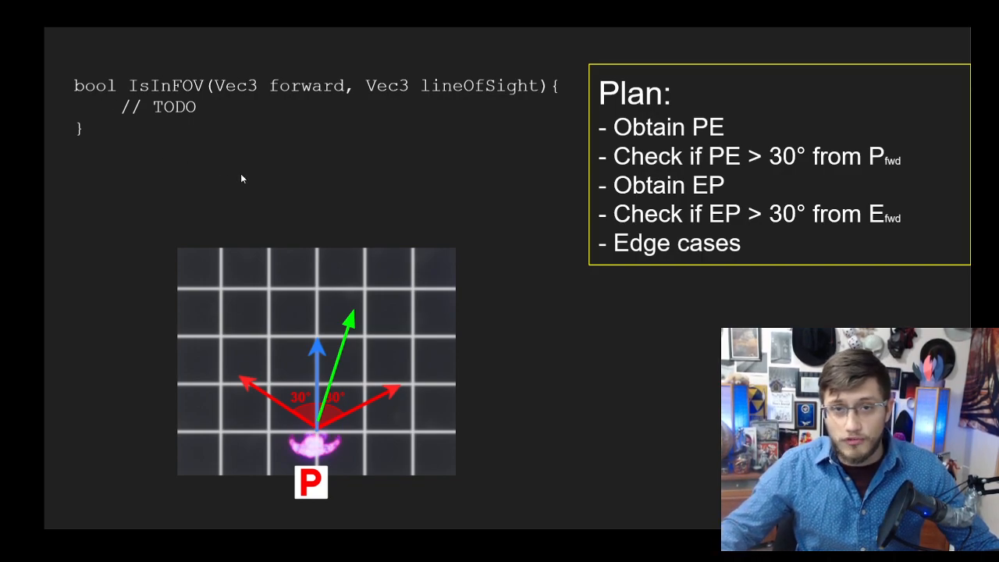
mouse_move(508, 202)
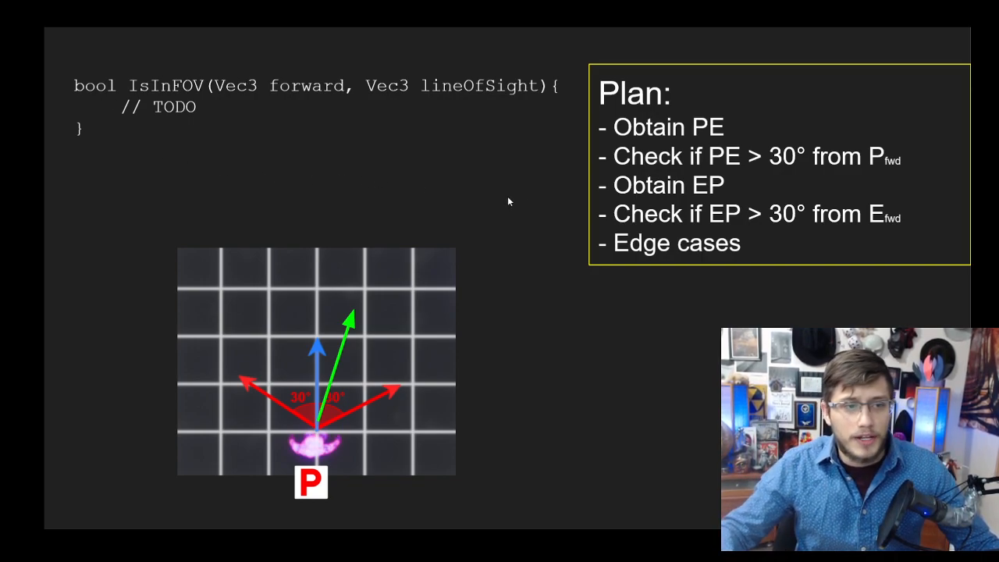
mouse_move(542, 209)
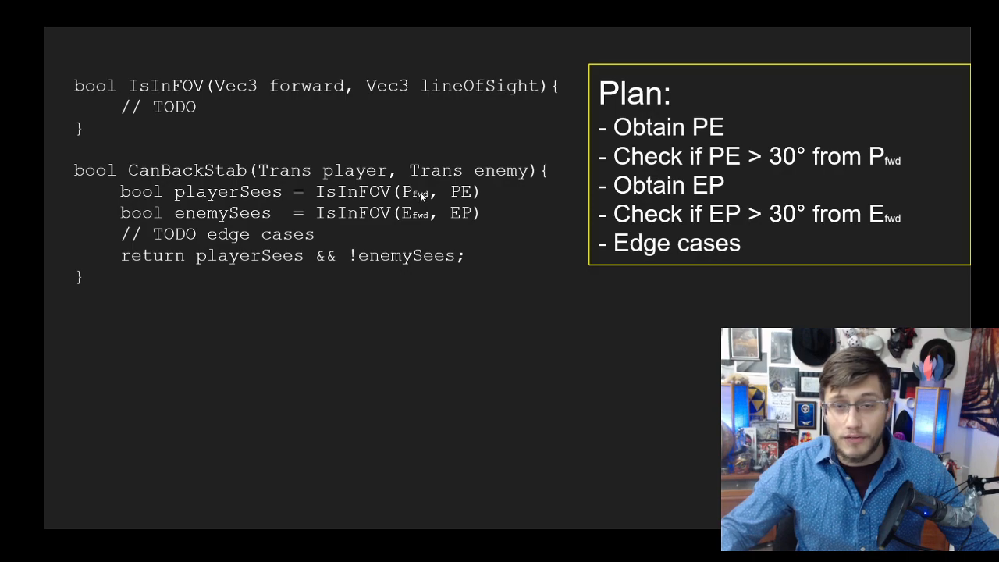
mouse_move(209, 219)
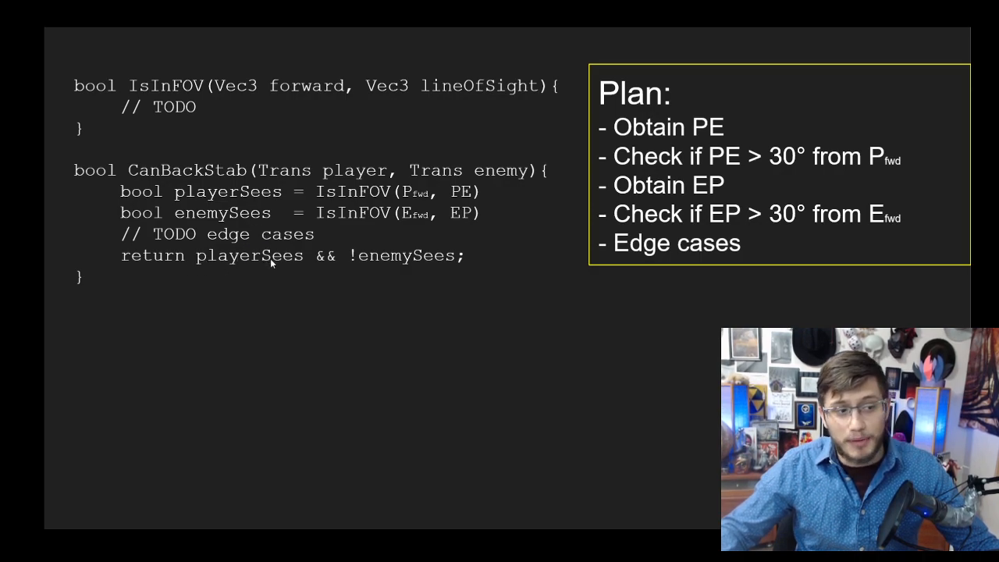
mouse_move(378, 268)
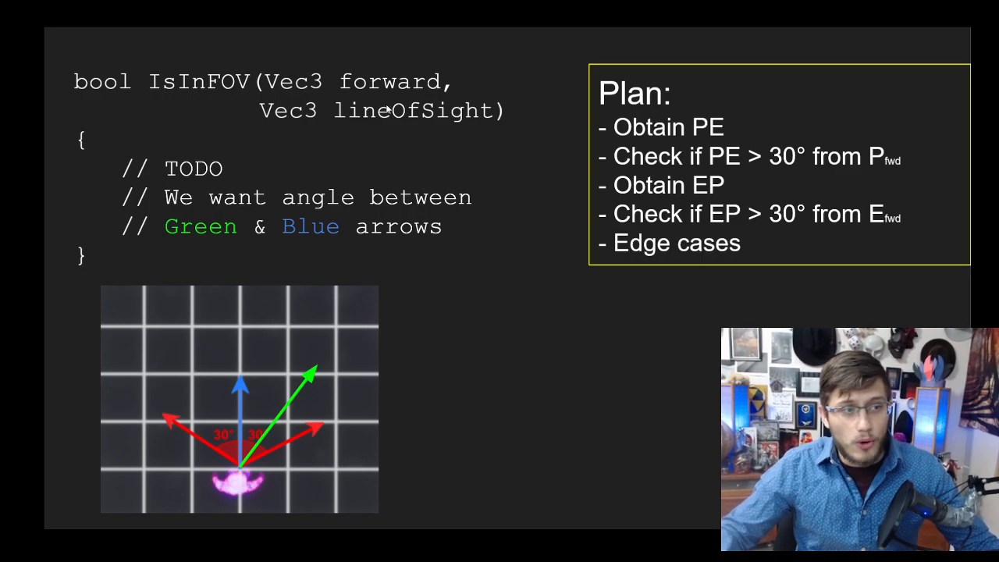
mouse_move(242, 397)
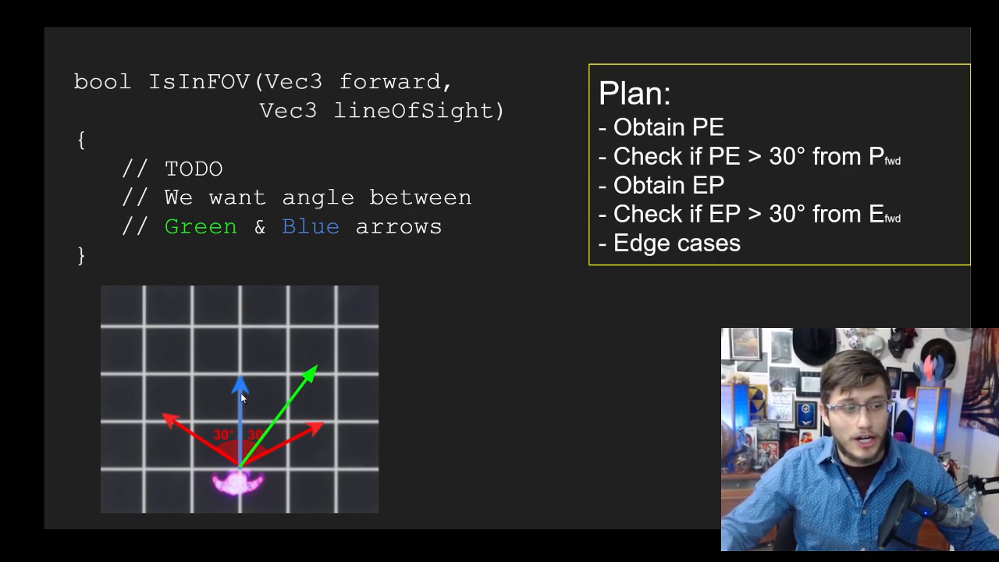
mouse_move(318, 382)
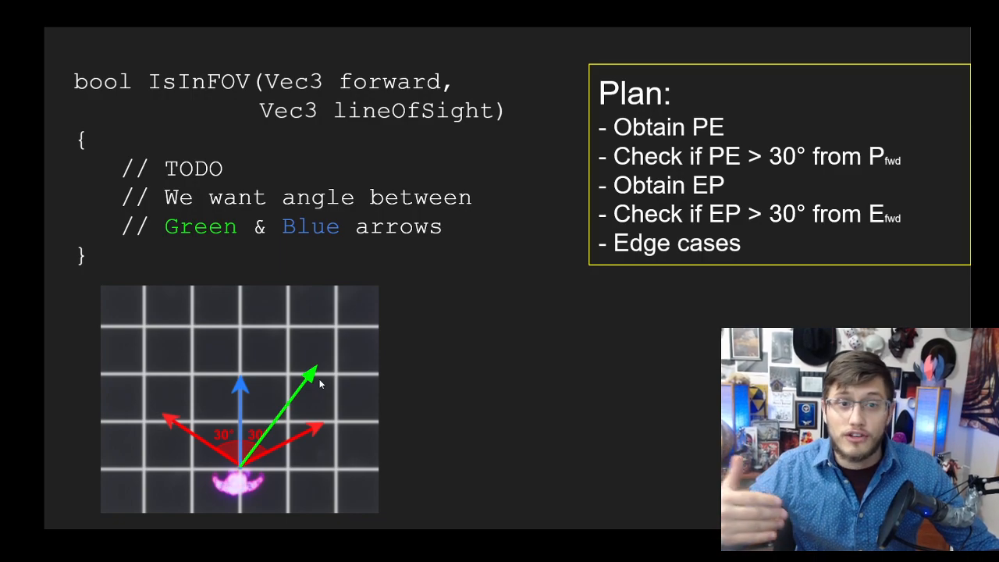
mouse_move(753, 164)
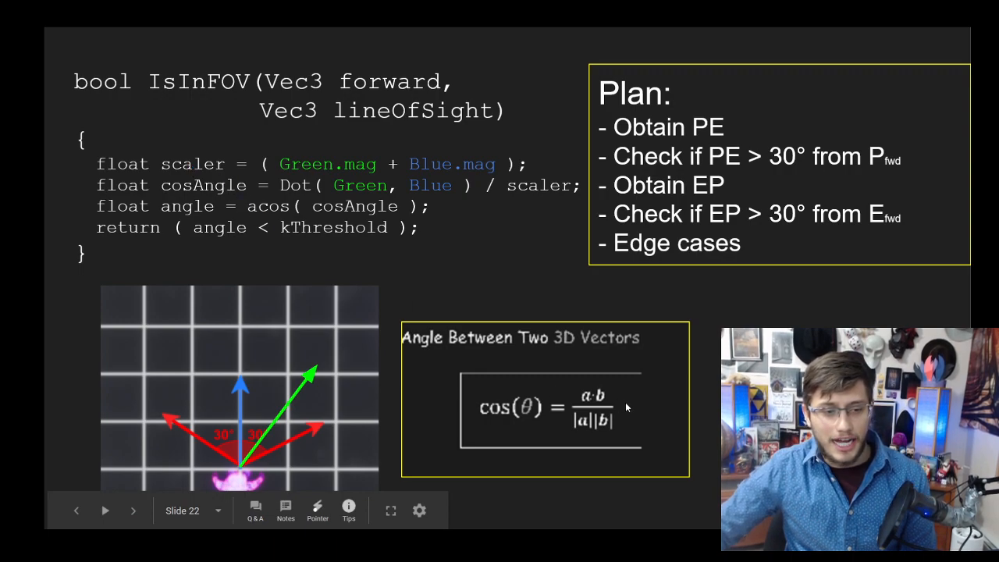
mouse_move(508, 311)
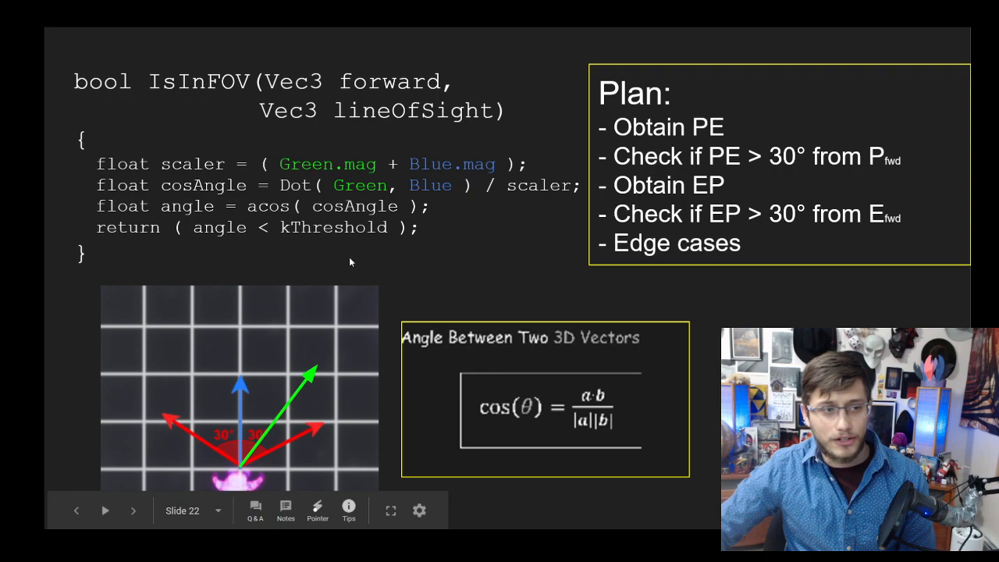
mouse_move(175, 195)
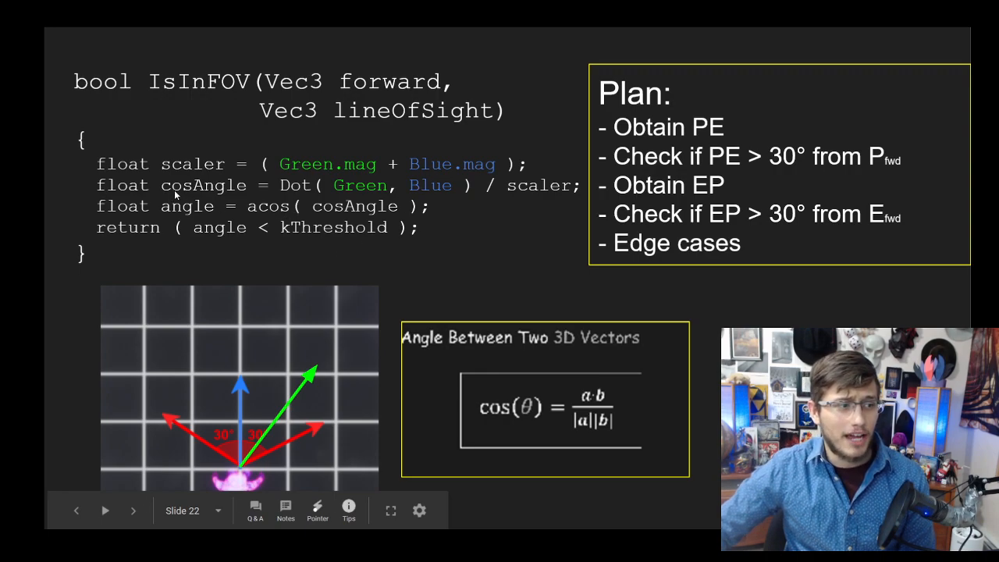